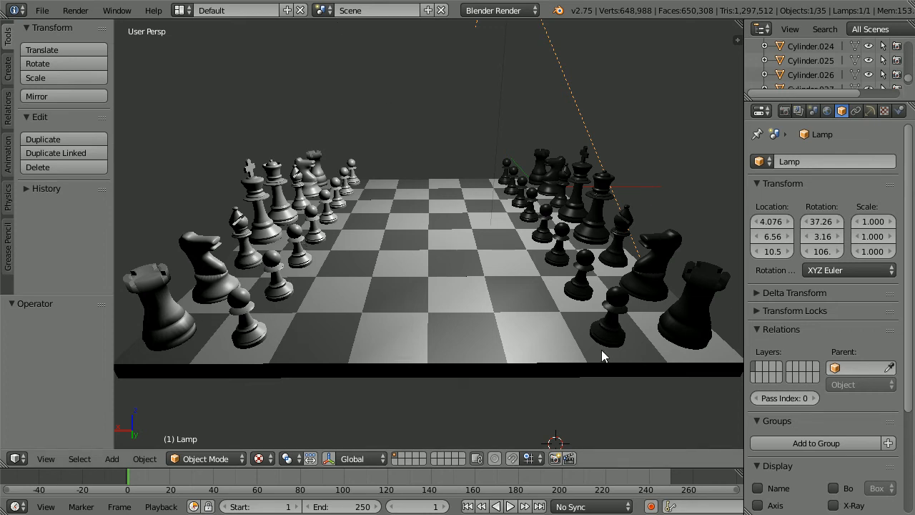
mouse_move(503, 161)
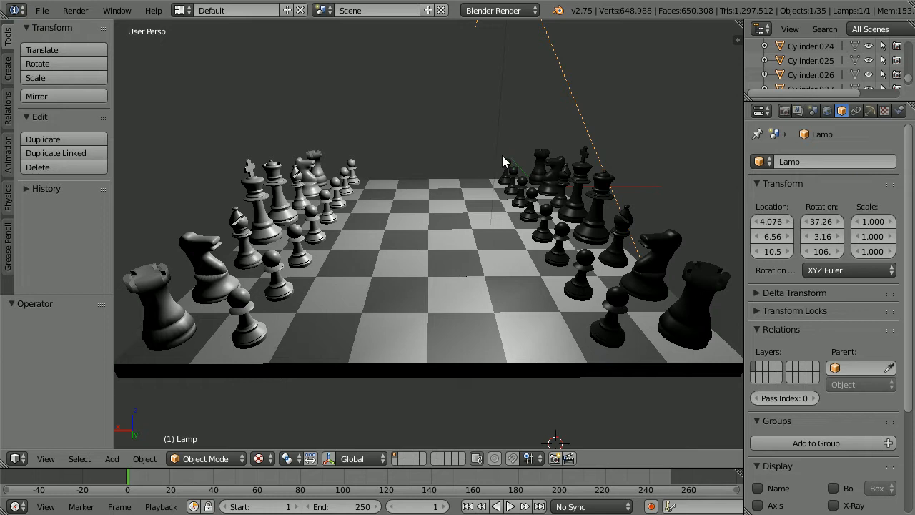
mouse_move(338, 200)
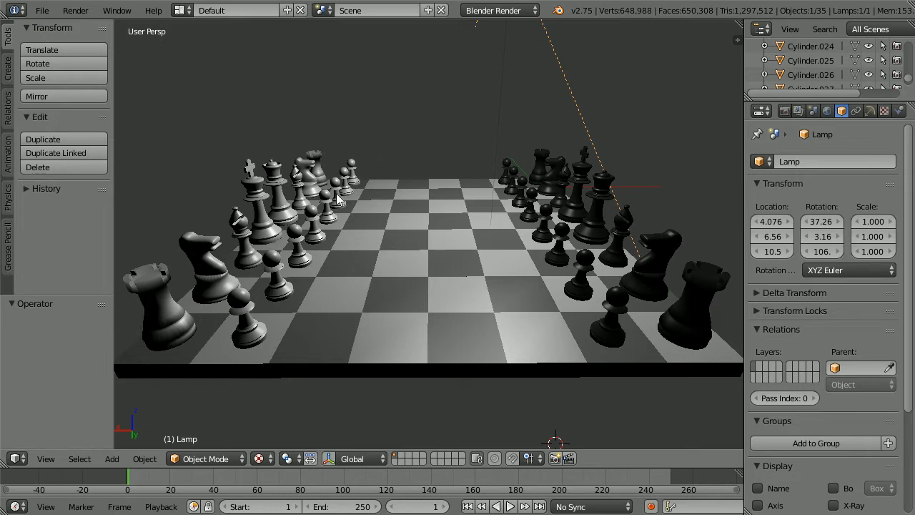
mouse_move(277, 293)
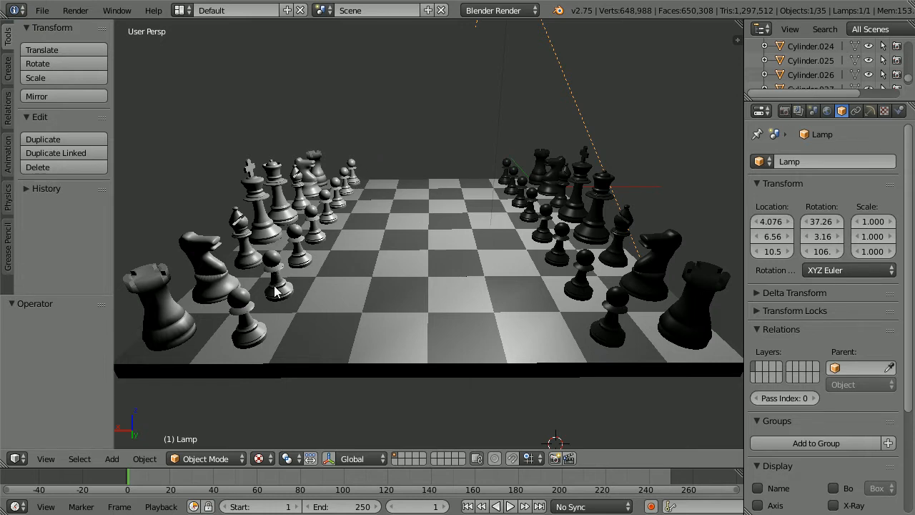
mouse_move(283, 168)
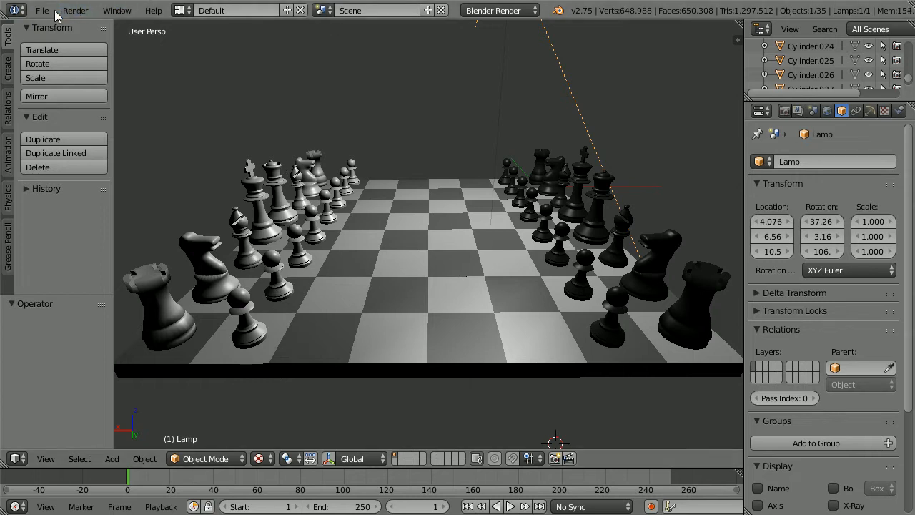
Load the saved chess set scene, then the dinner table scene, from recent files
click(41, 10)
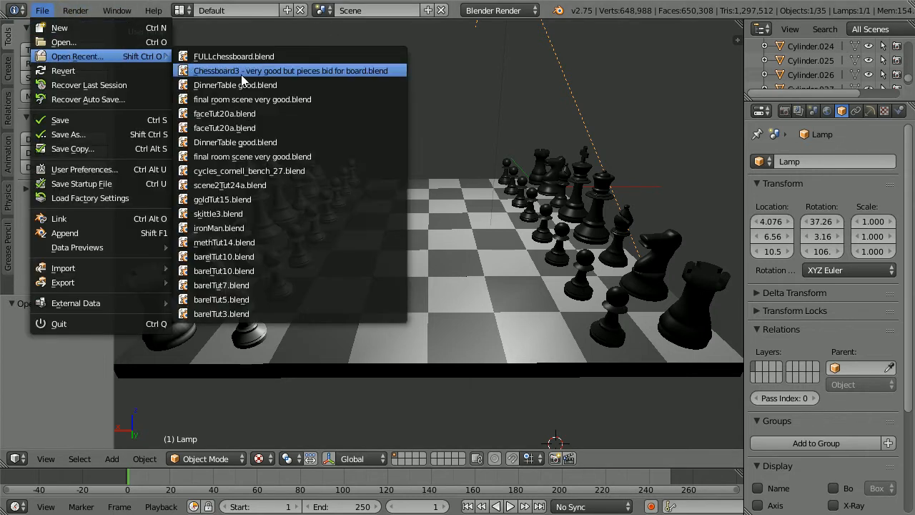
click(290, 70)
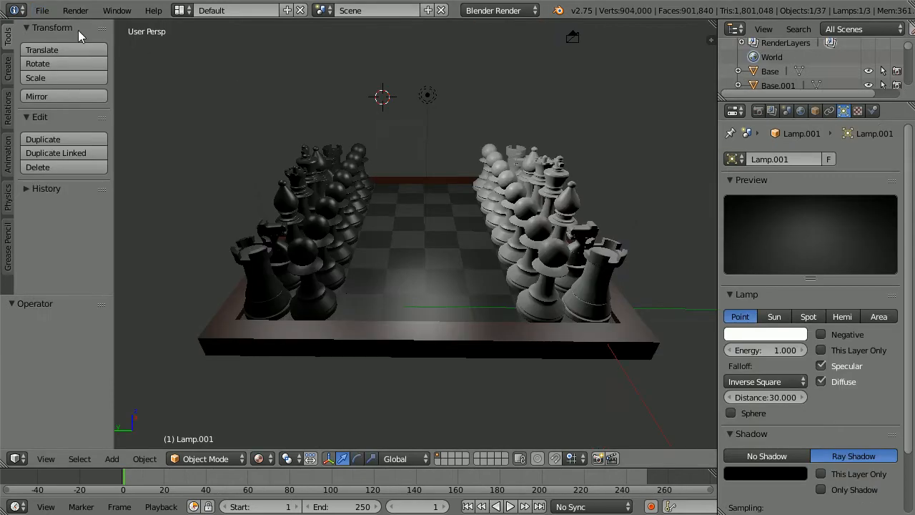
click(41, 10)
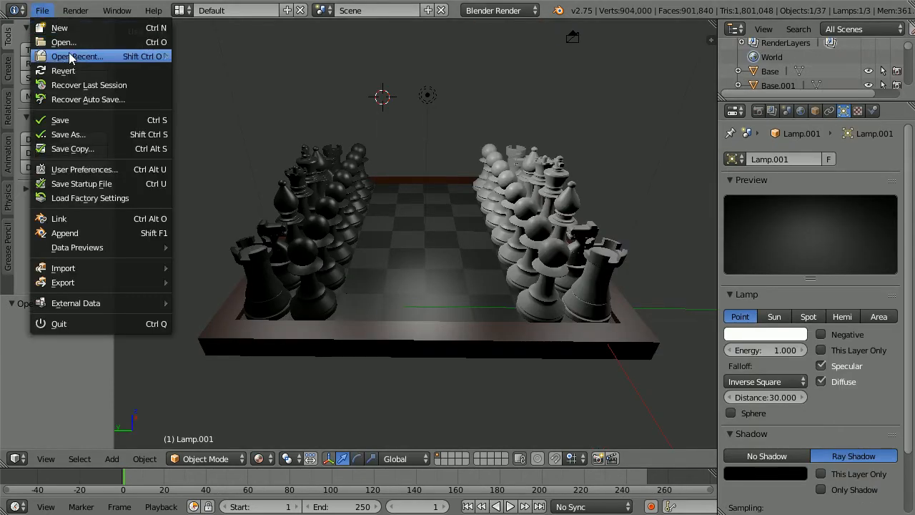
click(77, 55)
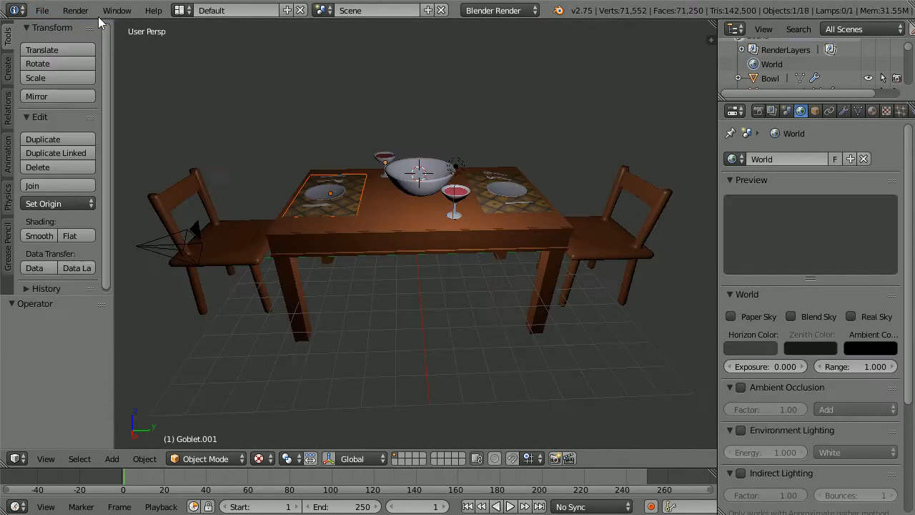
Load the finished dining room scene with table, chairs, vase and skyline wall
click(42, 10)
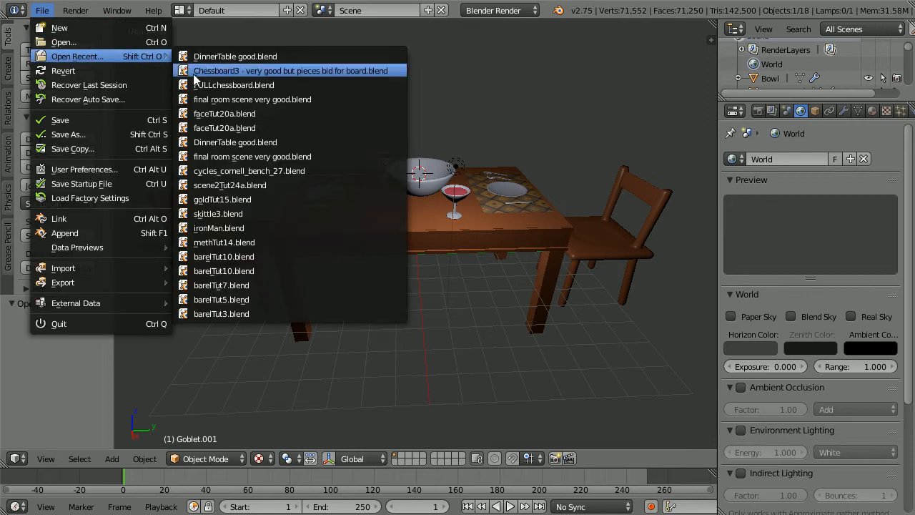
click(289, 70)
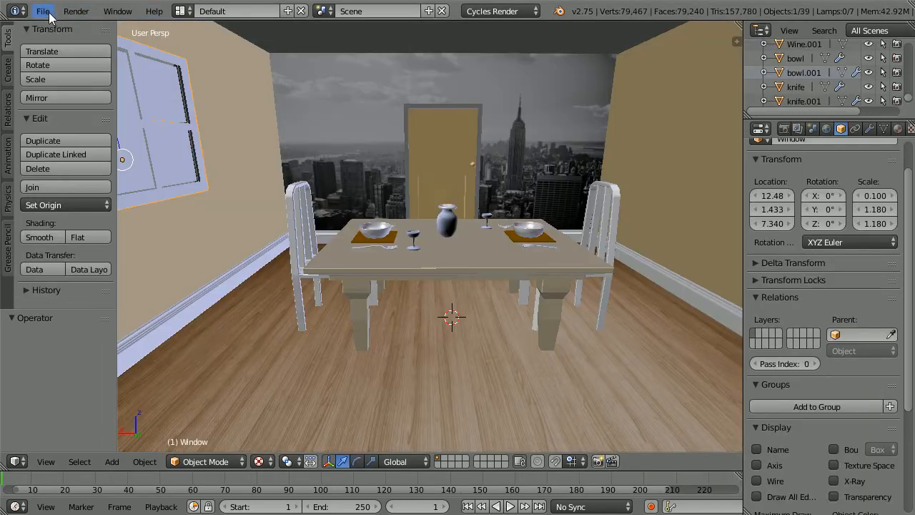
click(43, 11)
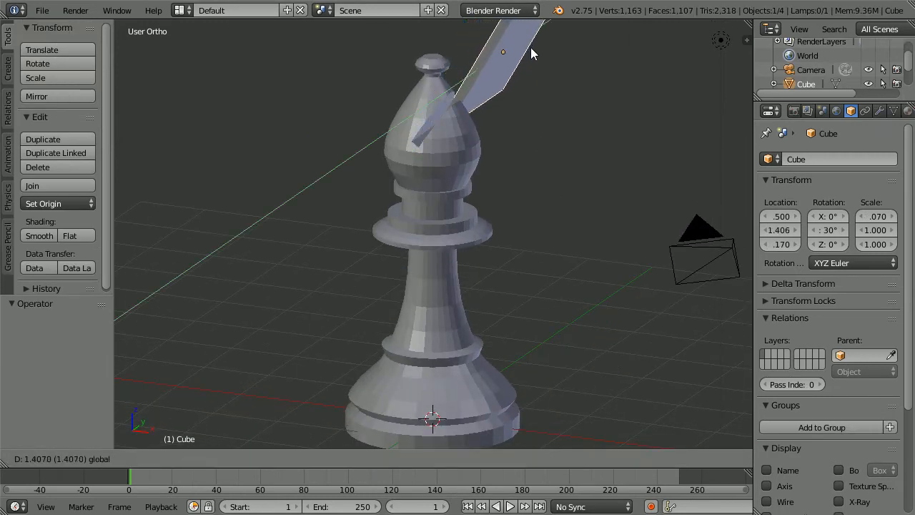
Open the notched, fan-shaped extruded block model
click(518, 42)
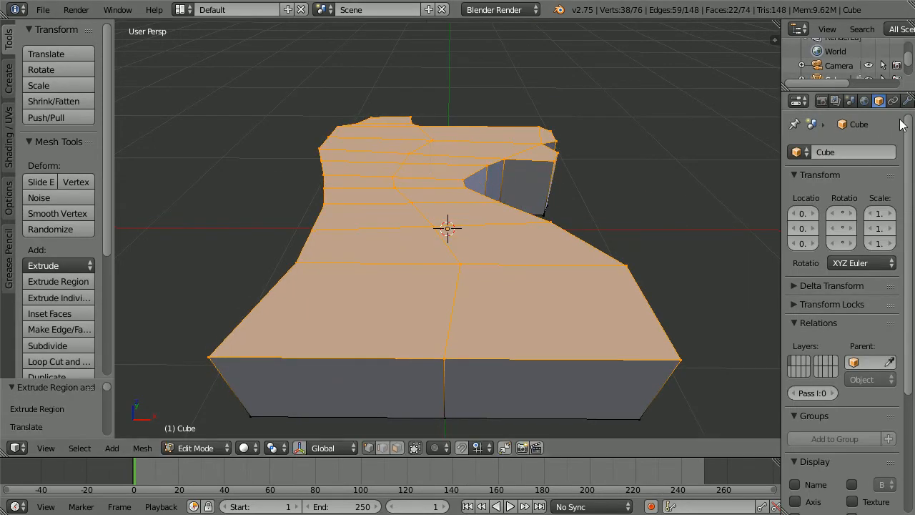
Smooth the blocky mesh with a Subdivision Surface modifier, then load the steel materials scene
click(847, 152)
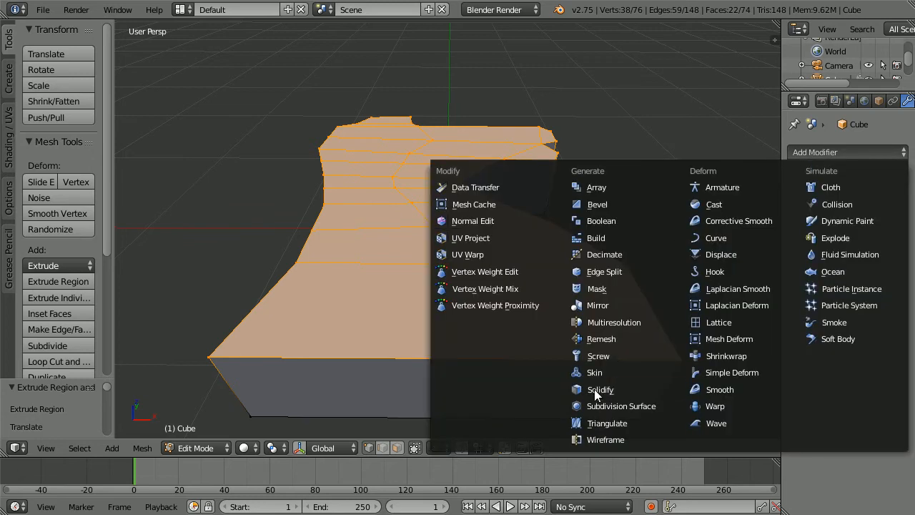
click(621, 406)
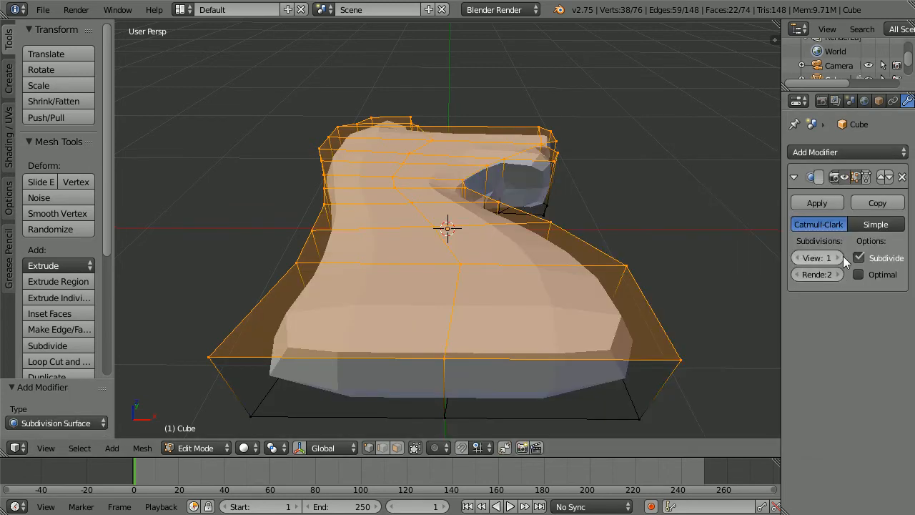
click(836, 257)
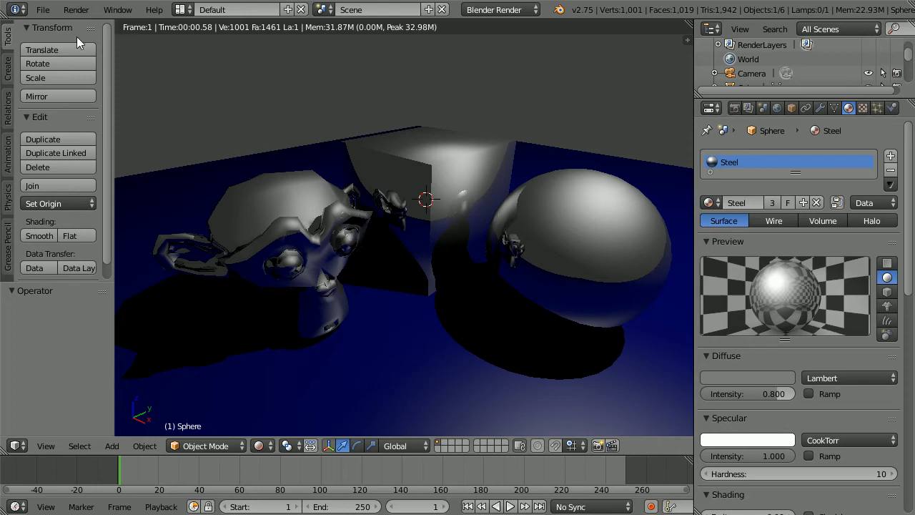
Load the diamond scene, then the Beatles-textured cube beatlesTut9.blend
click(42, 9)
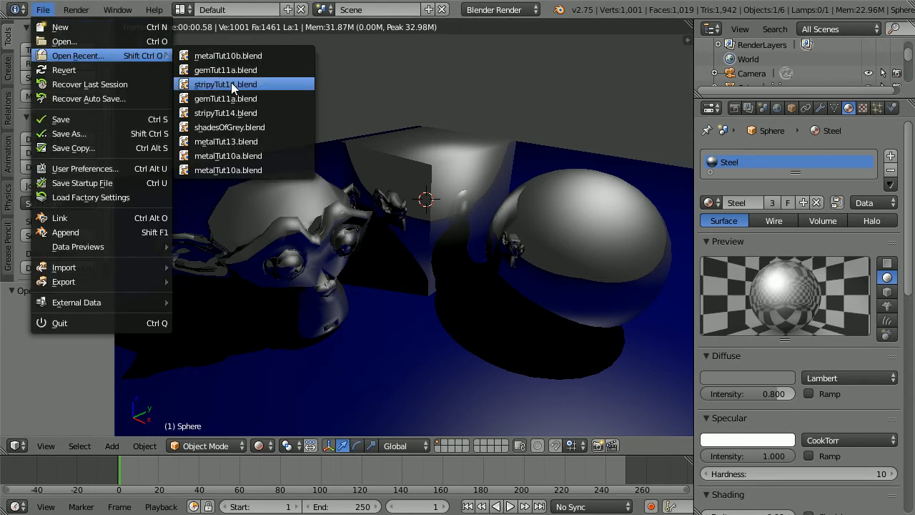
click(212, 84)
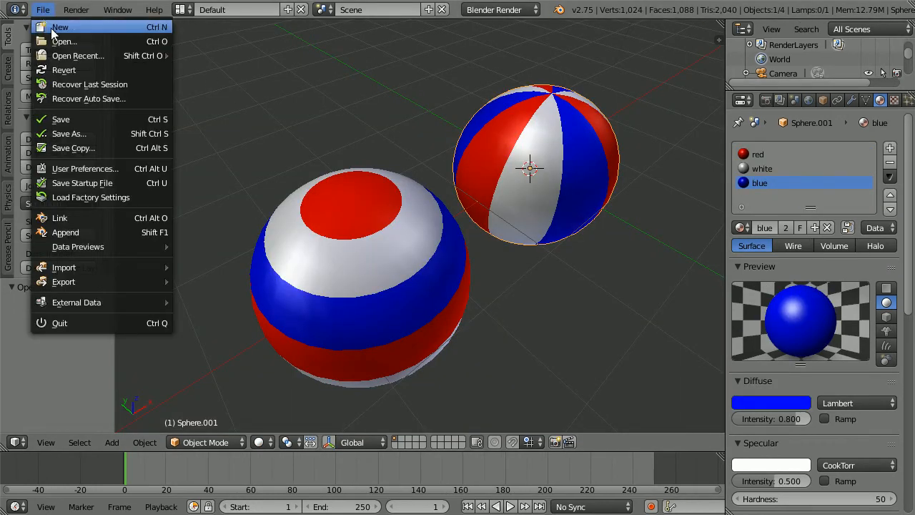
click(60, 26)
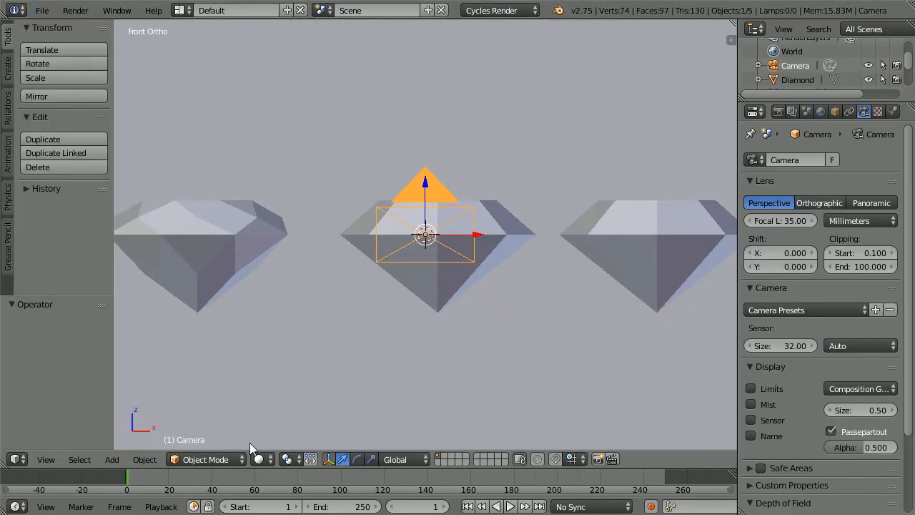
click(258, 459)
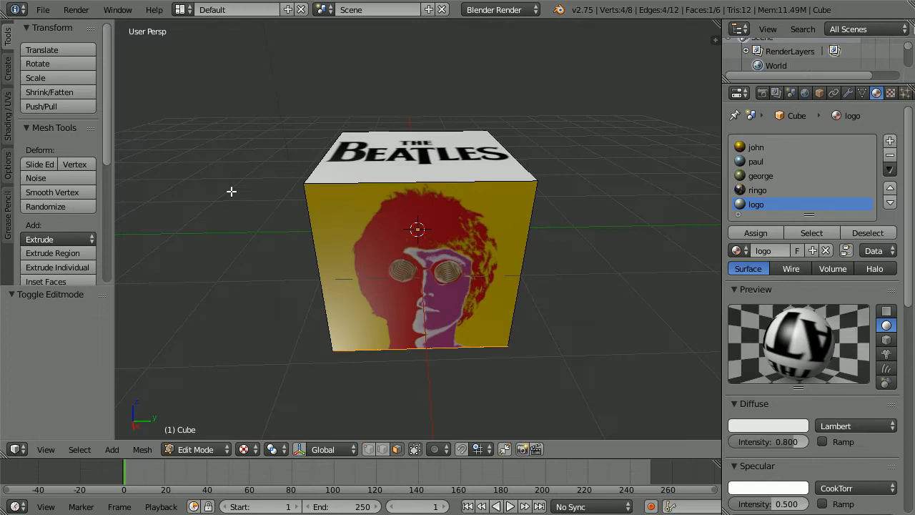
Play the earth-and-moon orbit animation, then load the Coca-Cola can canTut14a.blend
drag(418, 228, 318, 266)
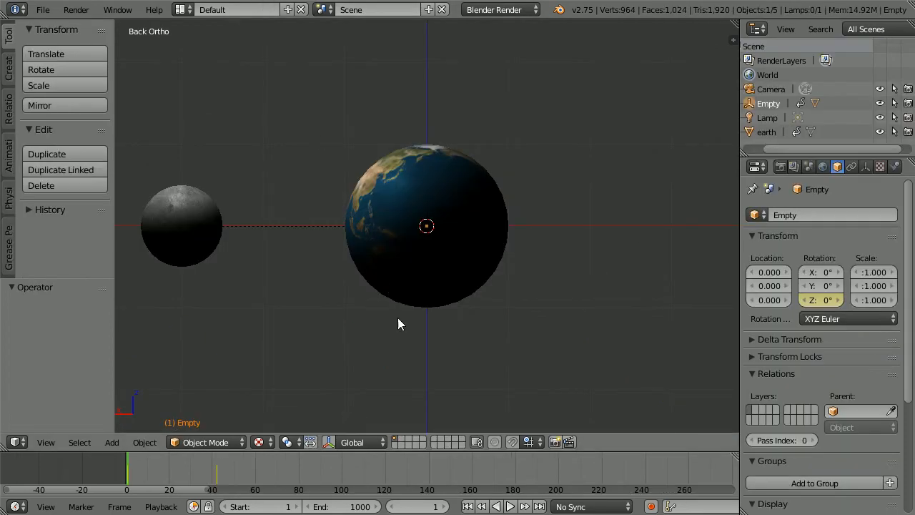
click(509, 506)
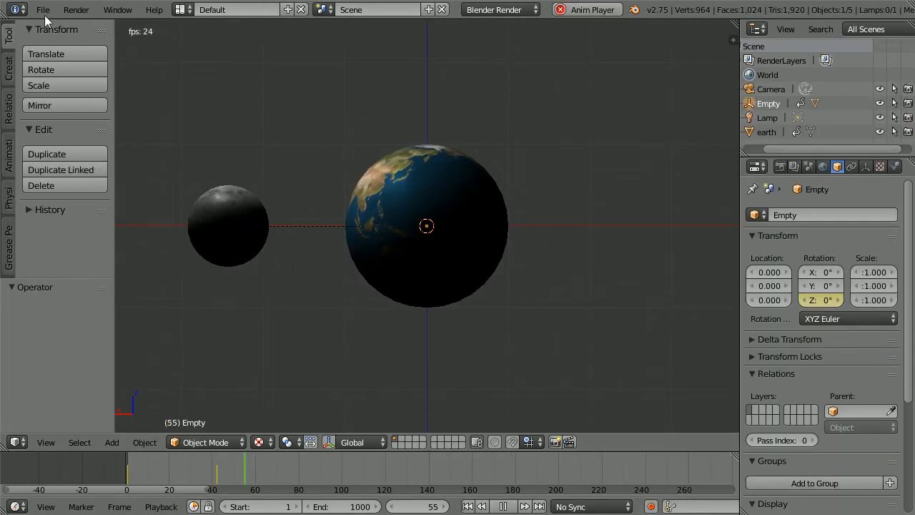
click(43, 9)
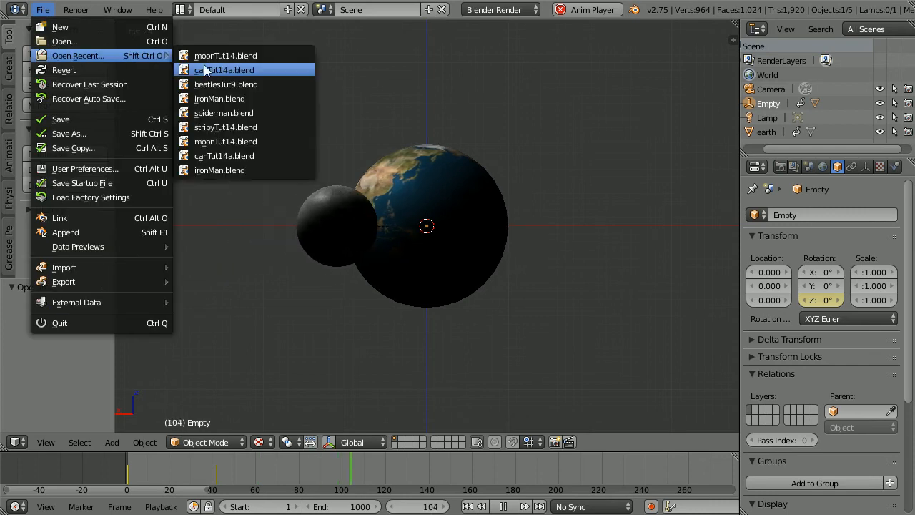
click(225, 70)
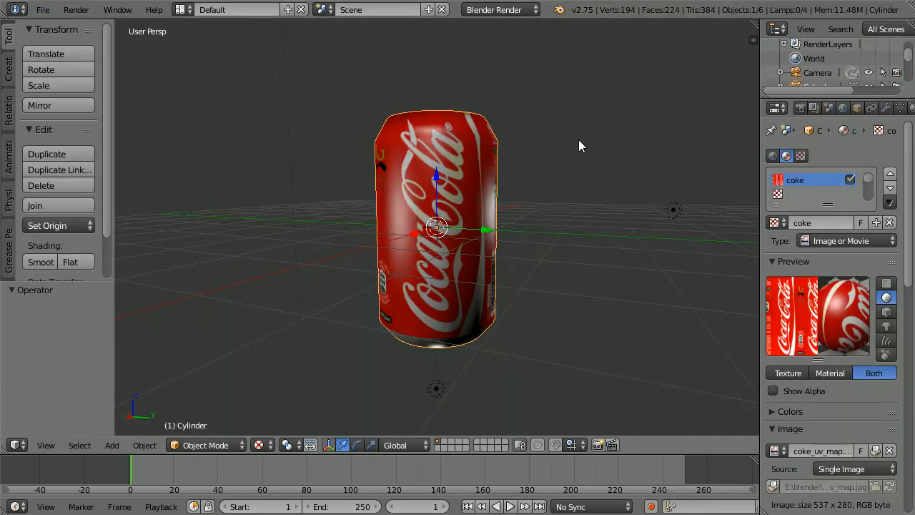
drag(579, 146, 543, 78)
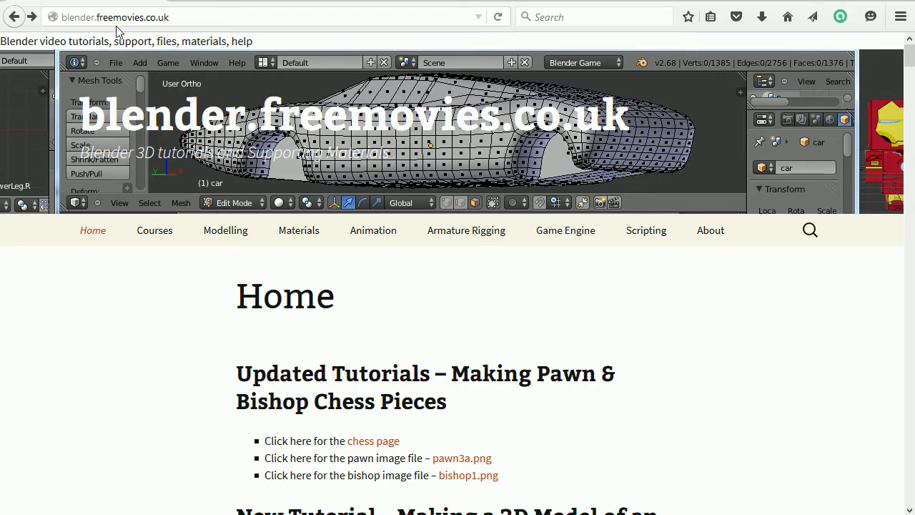
mouse_move(73, 36)
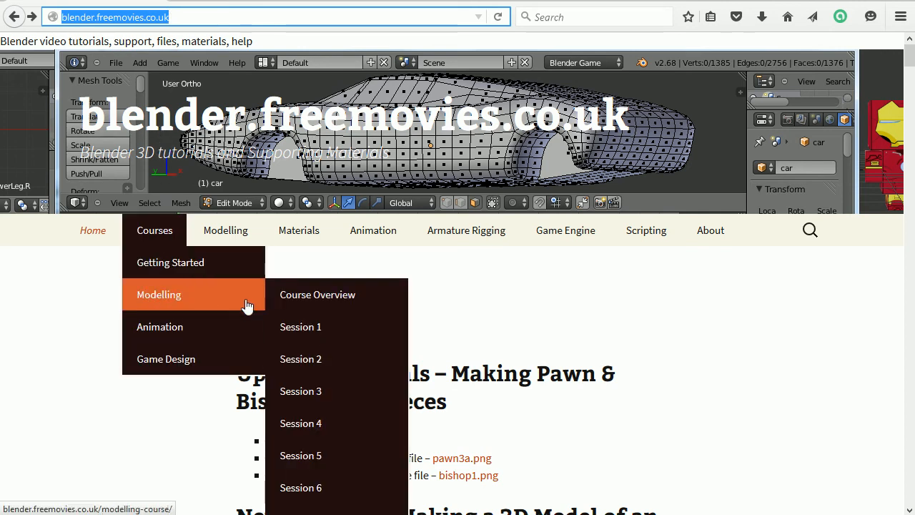
mouse_move(358, 272)
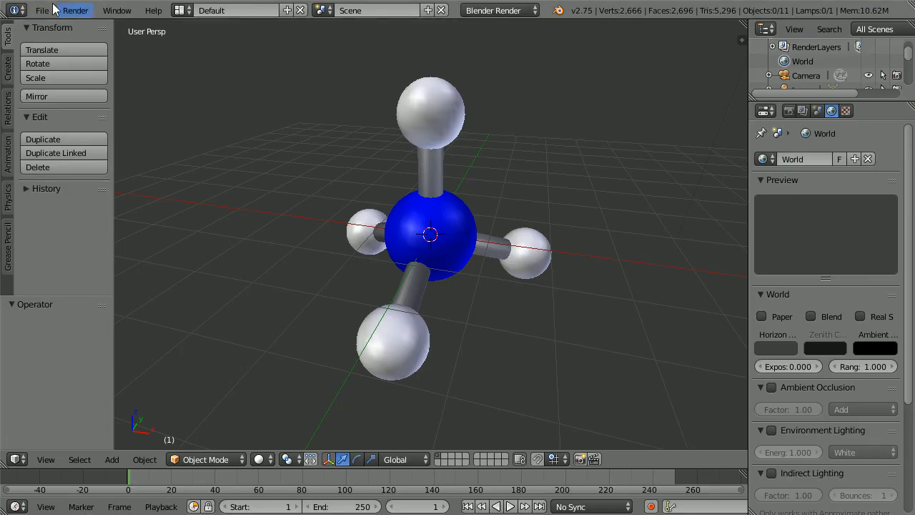
Load ironMan.blend, then skittle3.blend, then the wooden barrel goldTut15.blend
click(42, 10)
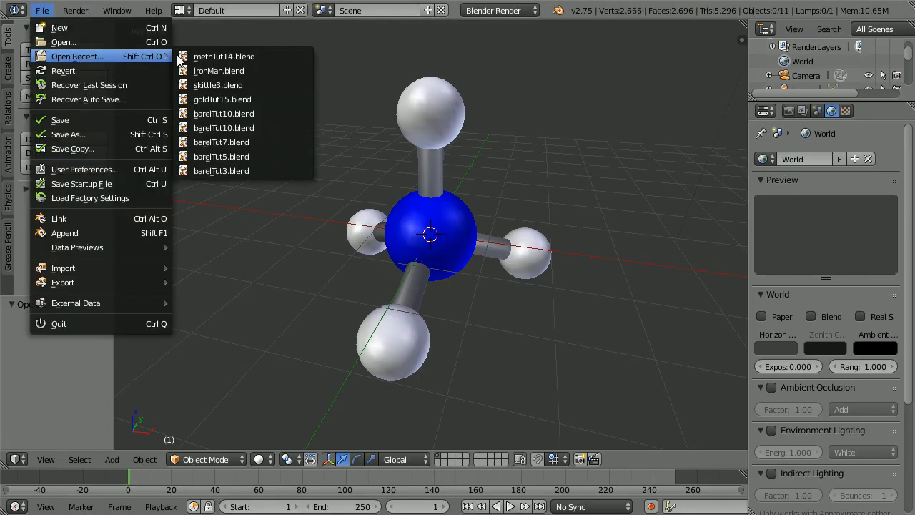
click(219, 70)
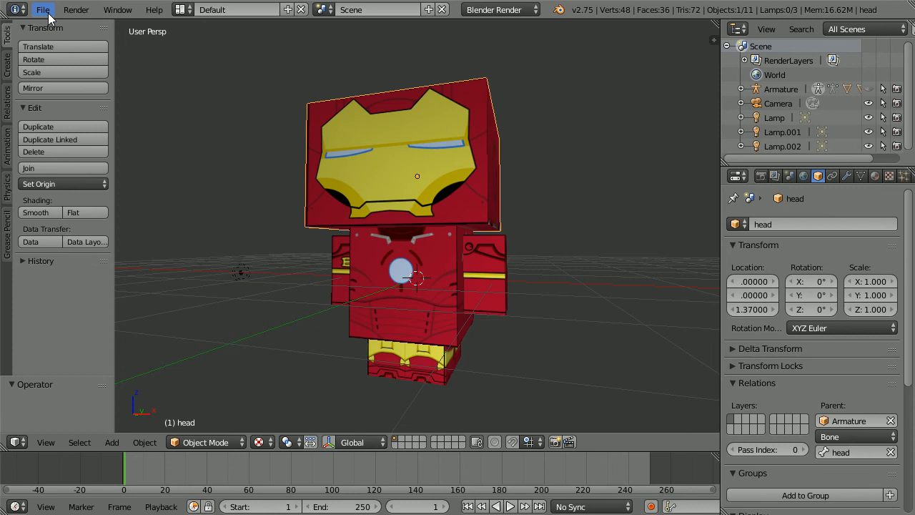
click(43, 10)
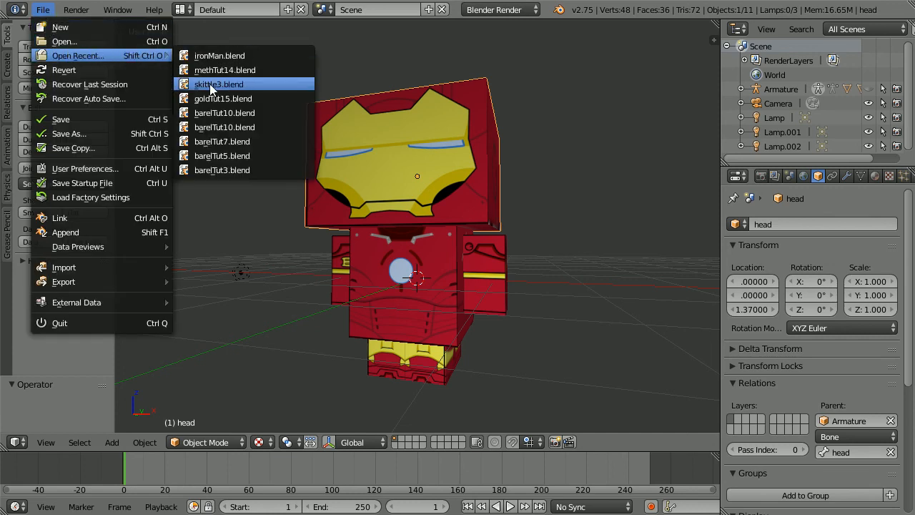
click(217, 83)
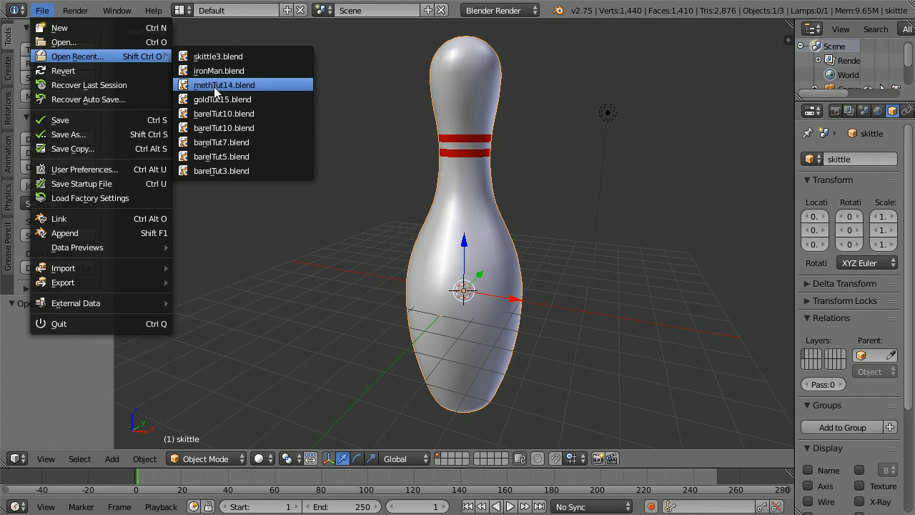
mouse_move(221, 98)
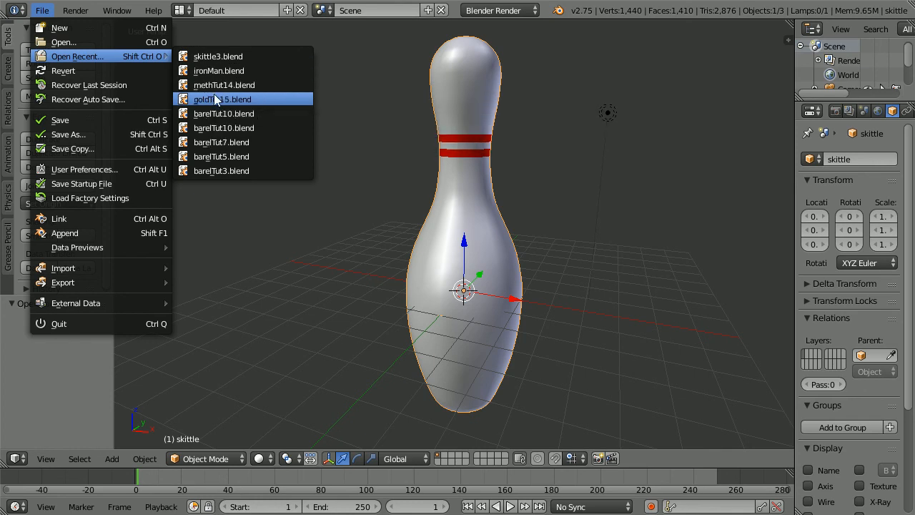
click(223, 113)
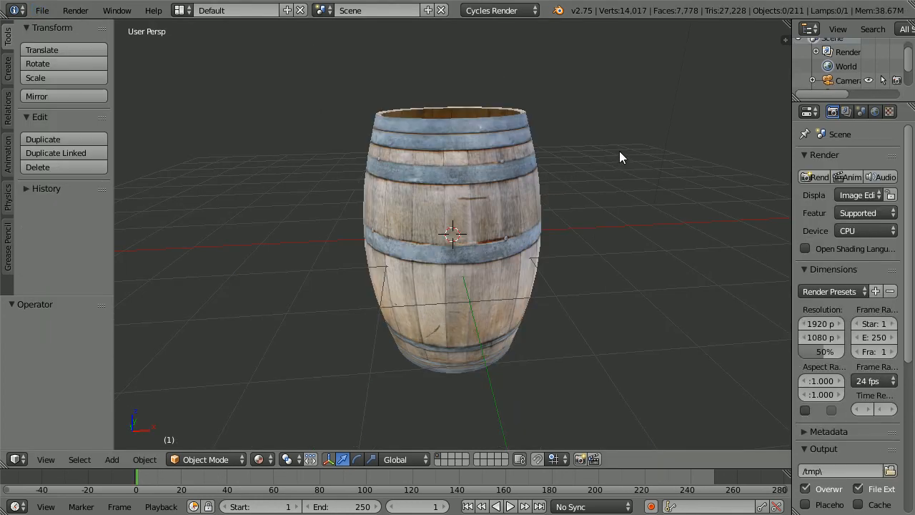